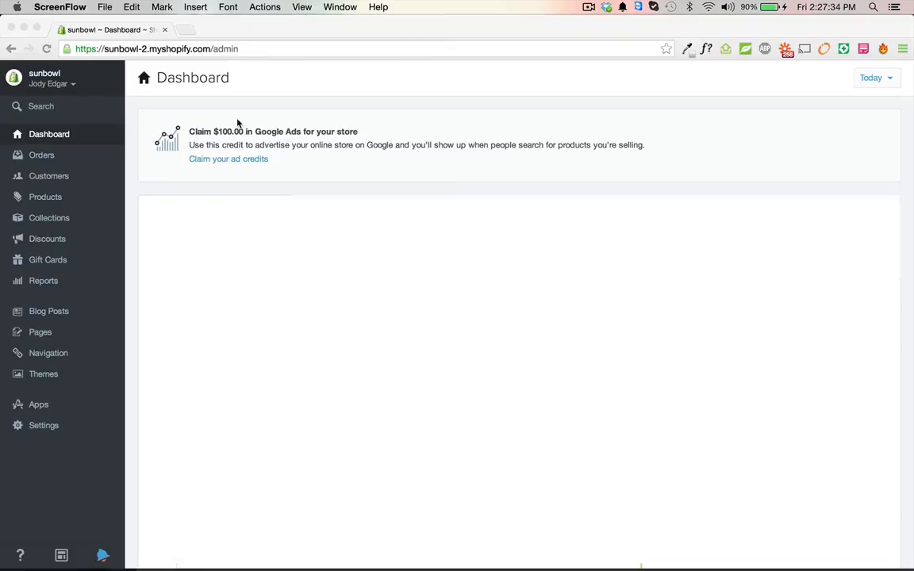
mouse_move(236, 155)
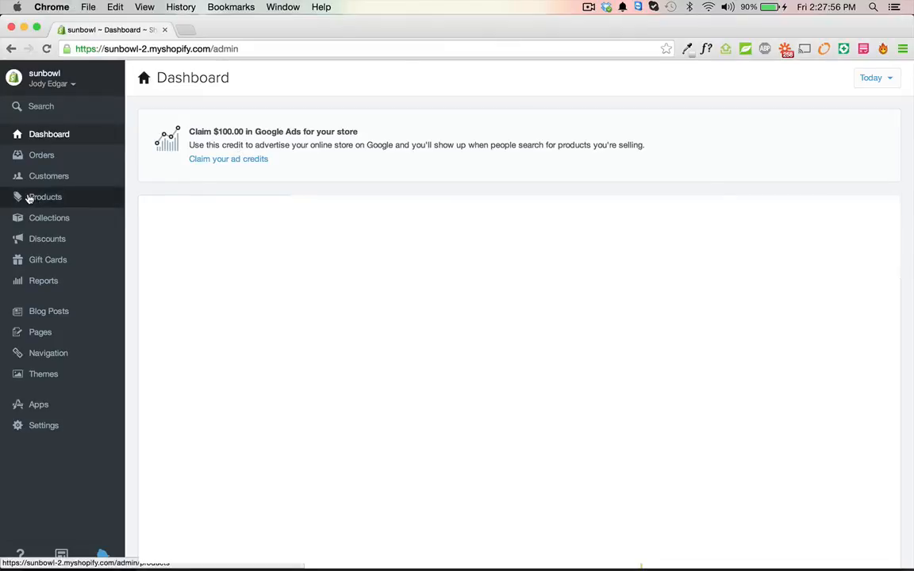
Open the 5 Hour Bucket product from the Products list and scroll through its details.
click(46, 196)
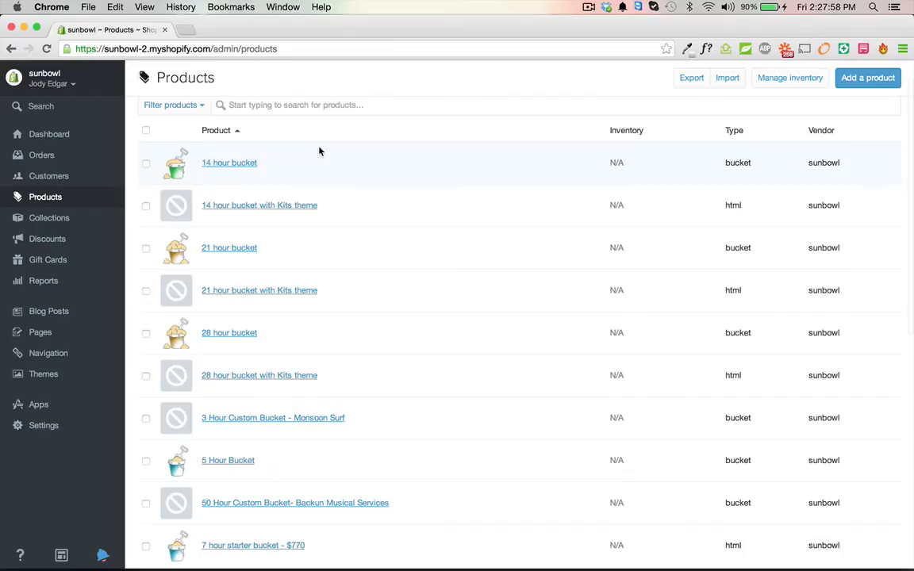
click(228, 461)
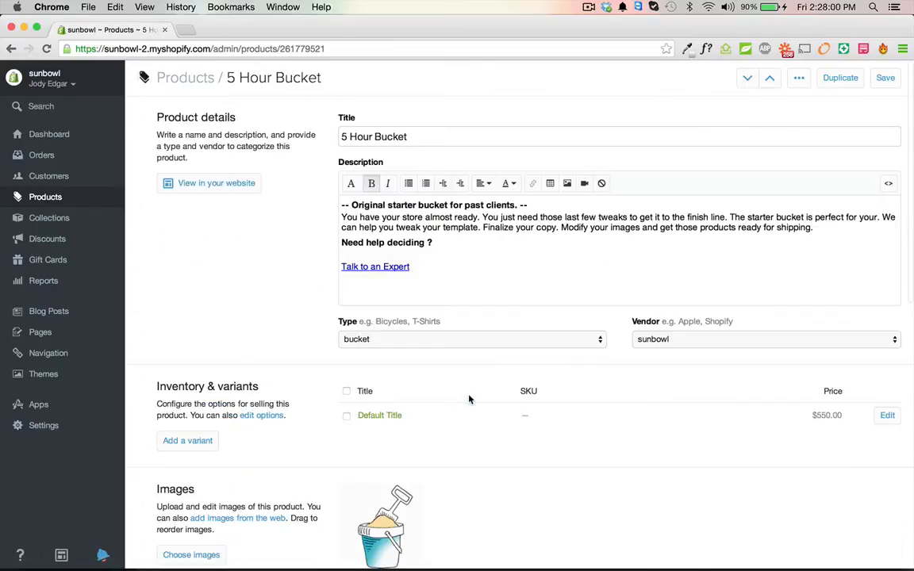
scroll(down, 3)
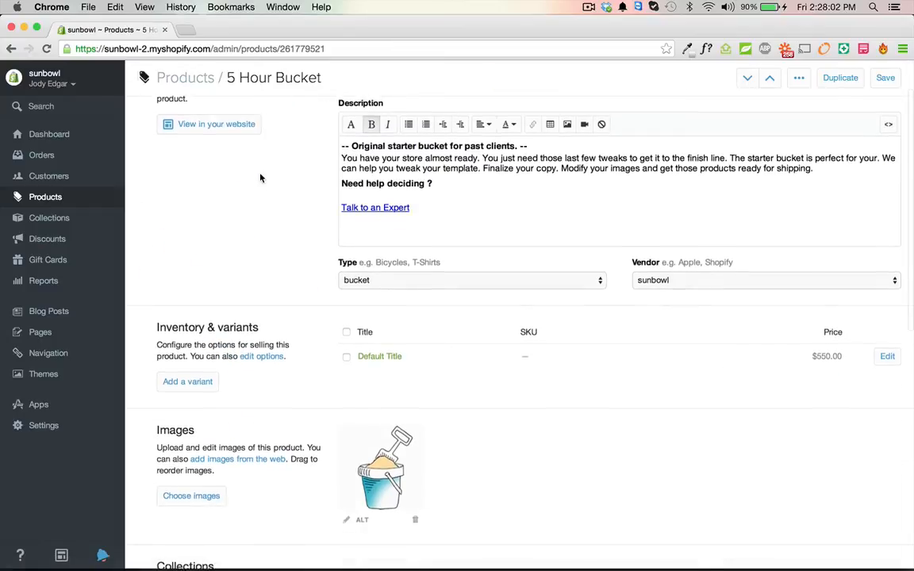
scroll(down, 3)
text(.xml)
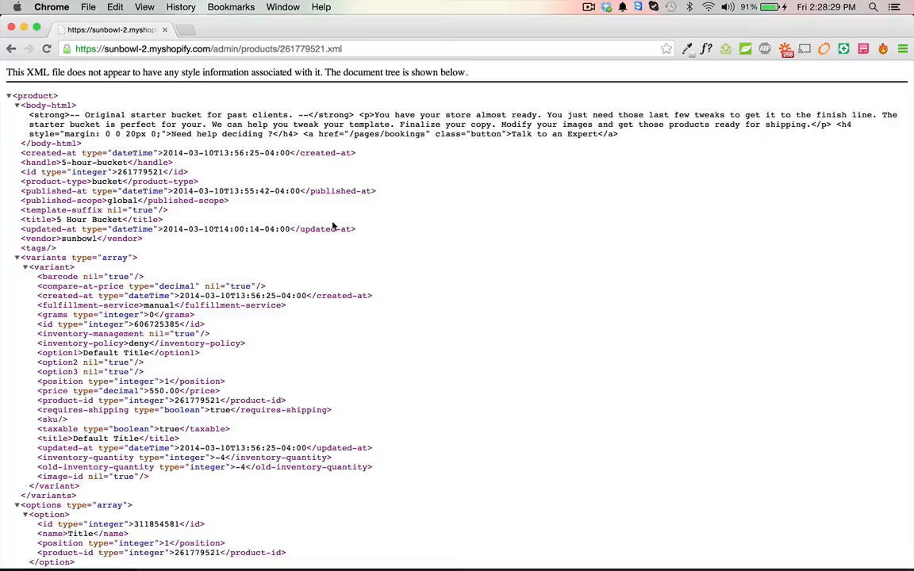
Browse the 5 Hour Bucket XML tree and expand its variant details node.
scroll(down, 3)
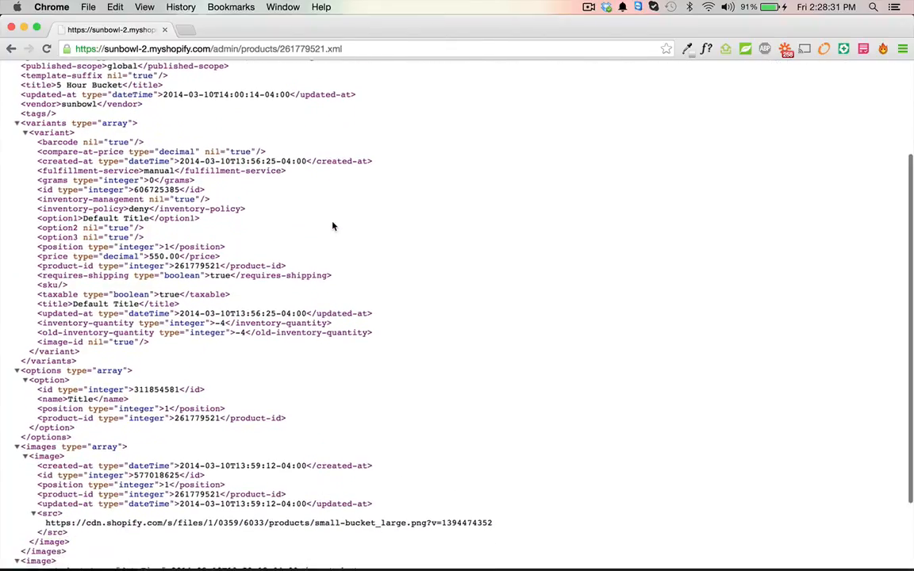
scroll(up, 3)
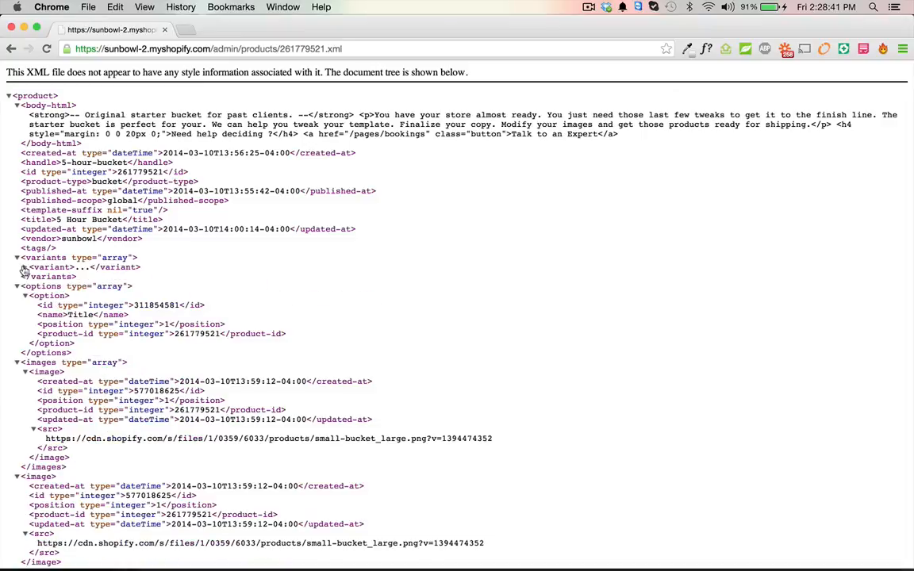
click(17, 267)
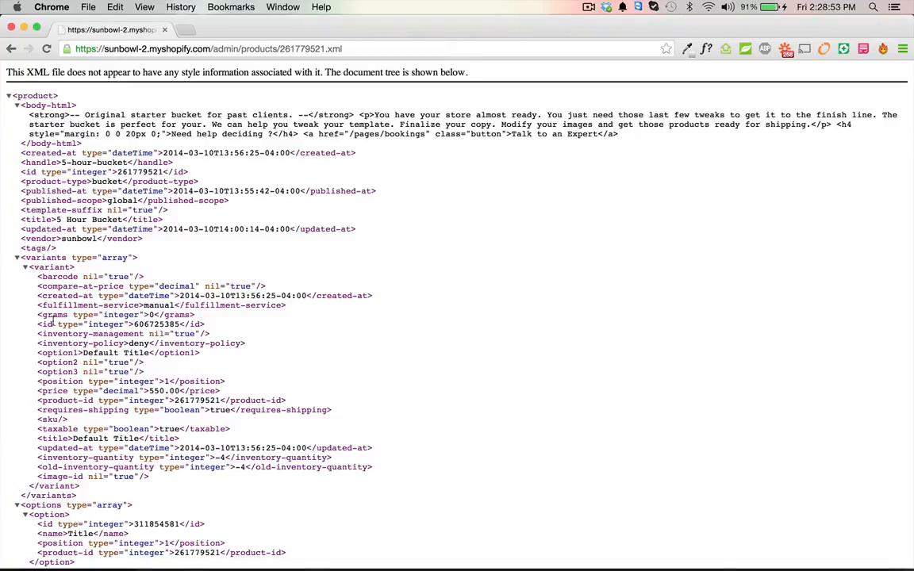
Select variant ID 606725385 in the XML and load gmail.com in a new tab.
double_click(68, 324)
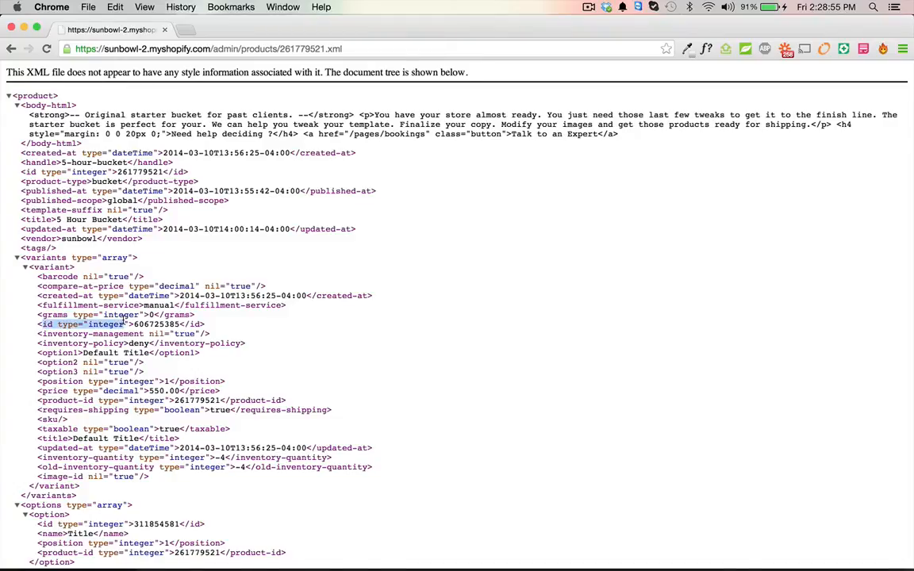
double_click(157, 324)
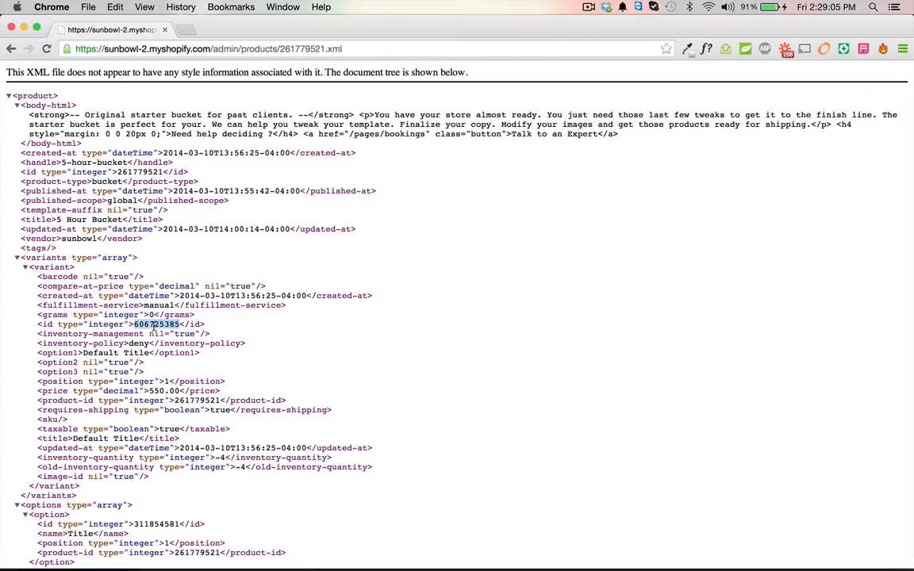
text(gmail.com)
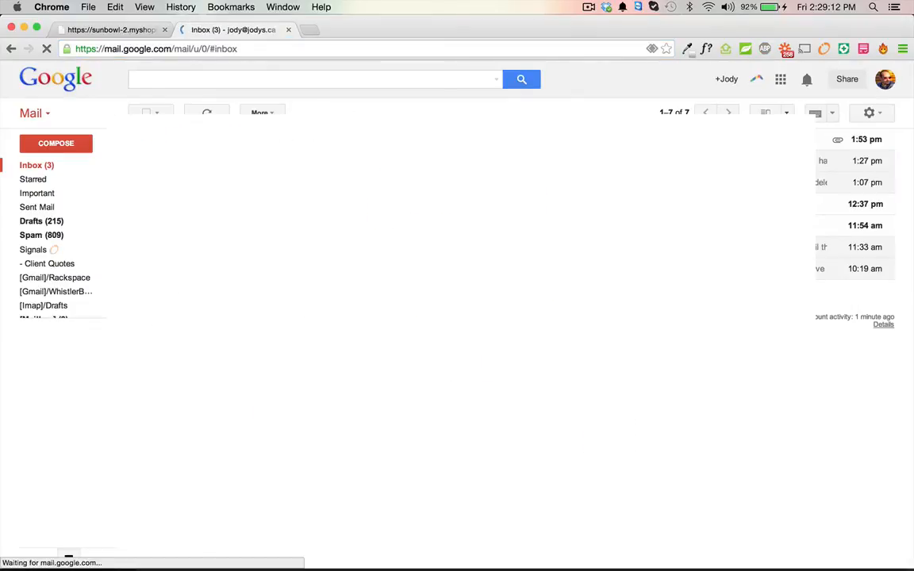
Compose the 'Variant Id Test' email, ending the body with '5 hours bucket - Buy Now'.
click(55, 144)
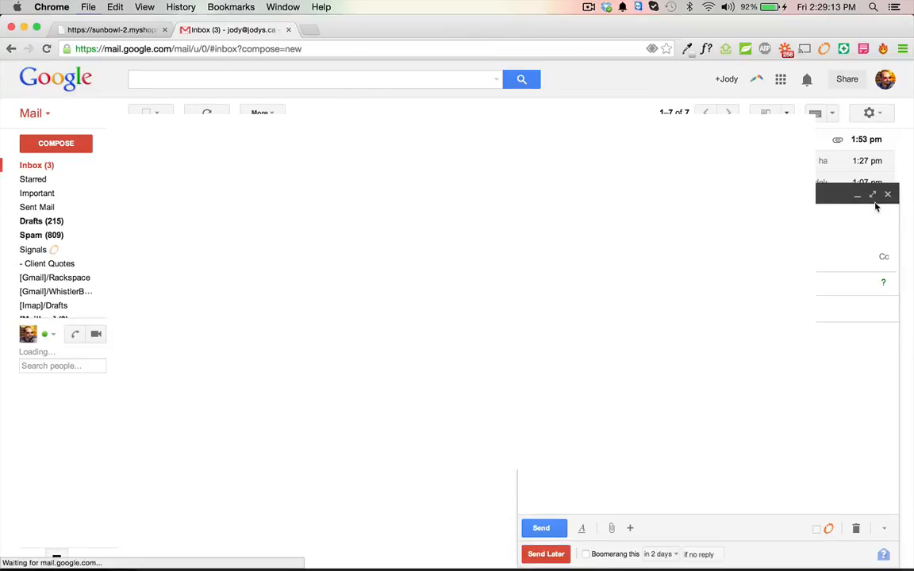
click(872, 195)
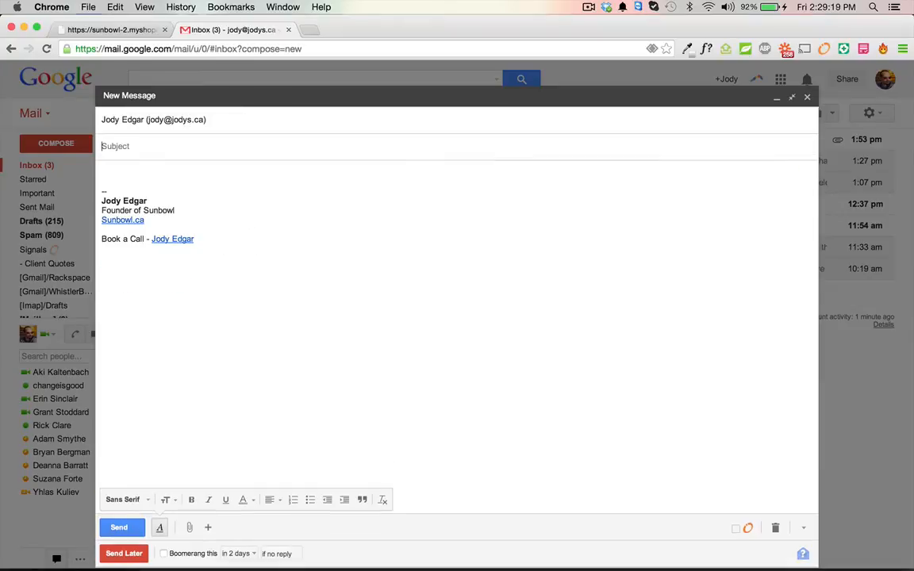
text(Variant Id S)
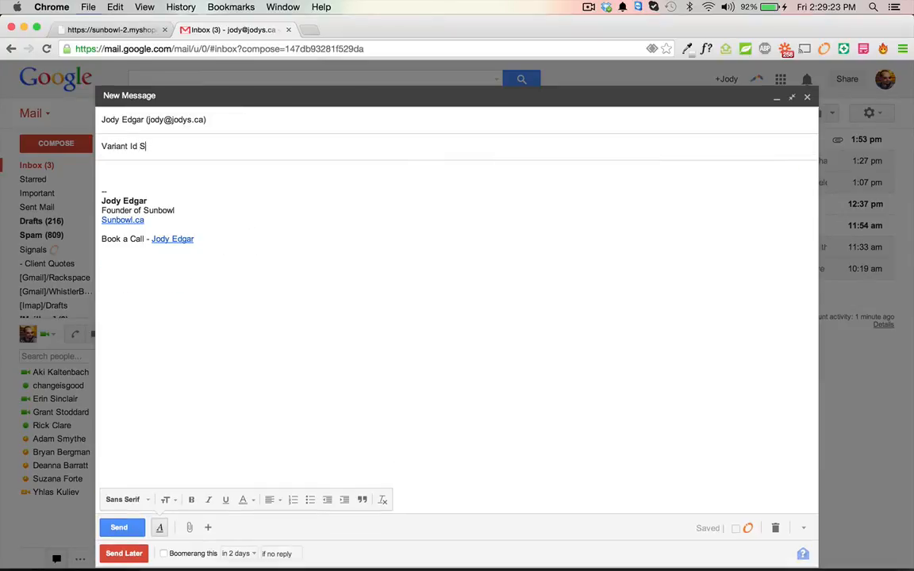
text(Hi Jody,)
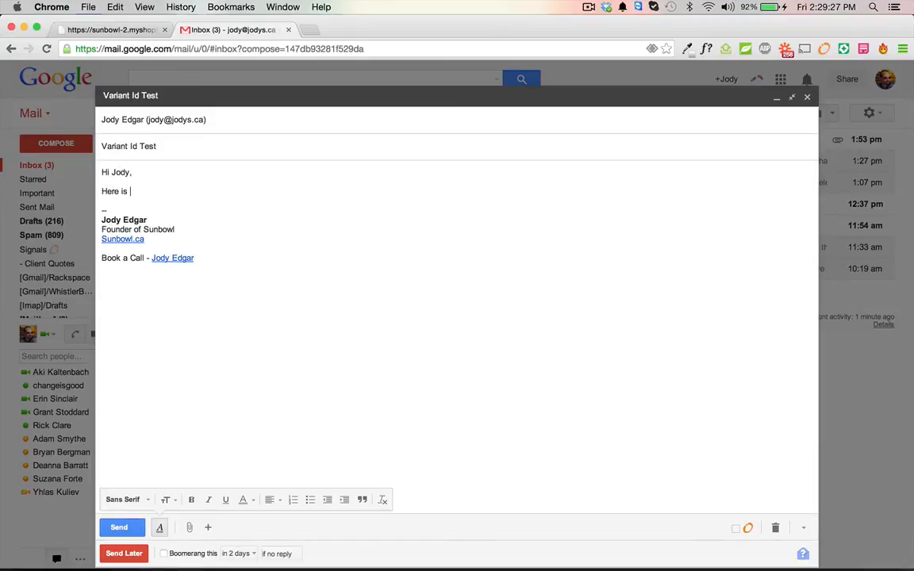
text(the link to the bucket you will need fr)
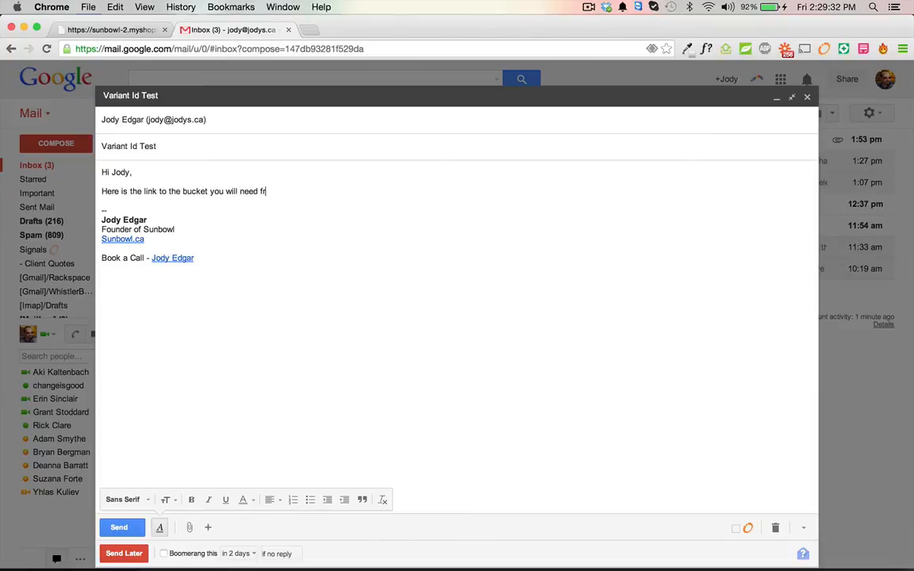
text(or your website.)
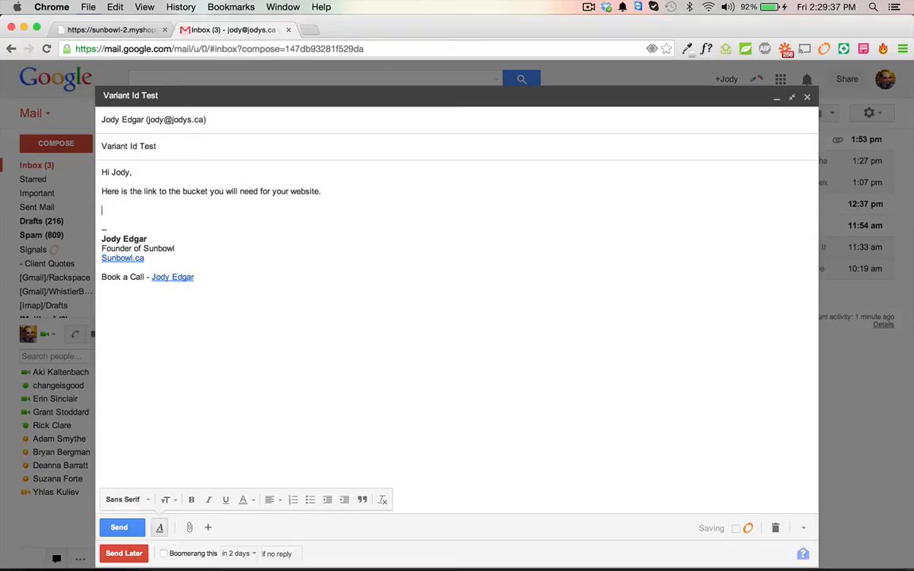
text(5 hours bucket -)
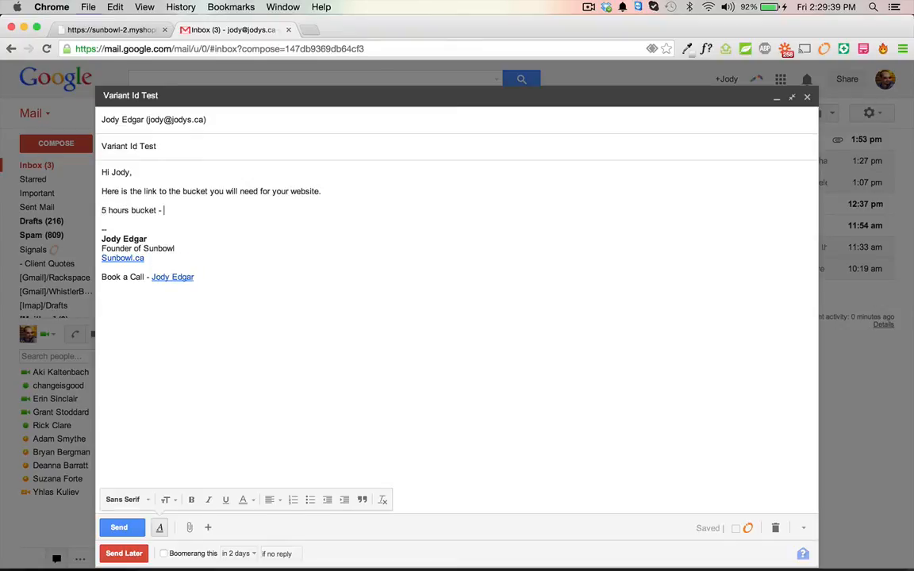
text(Buy Now)
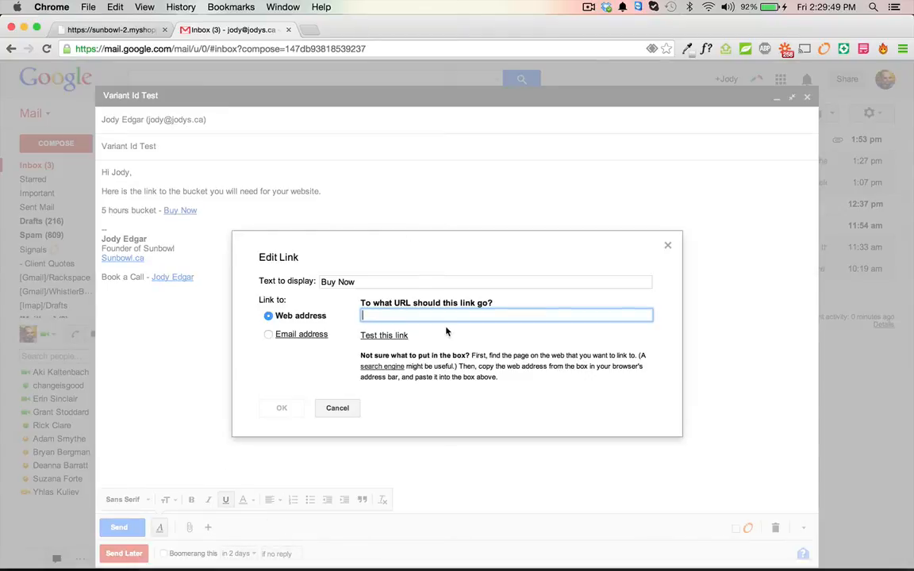
text(h)
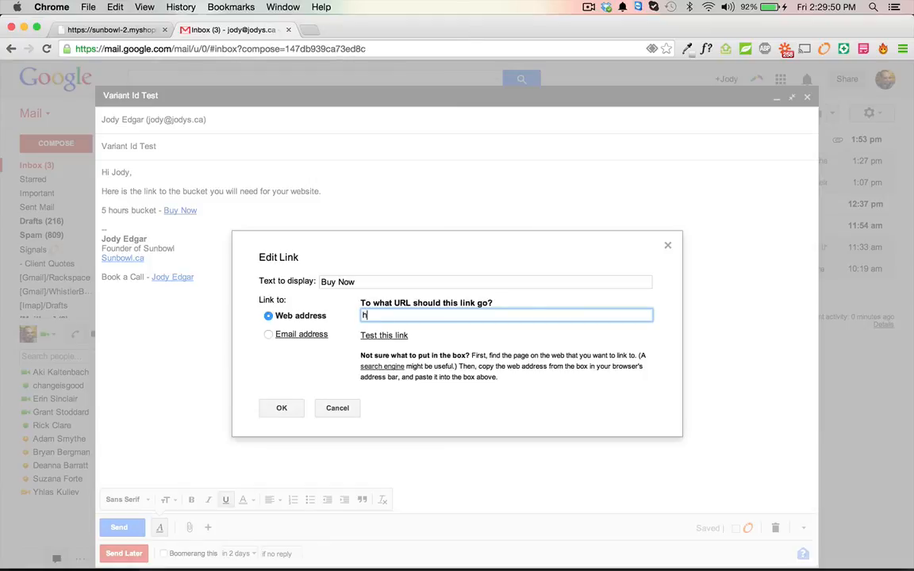
text(ttp://www.)
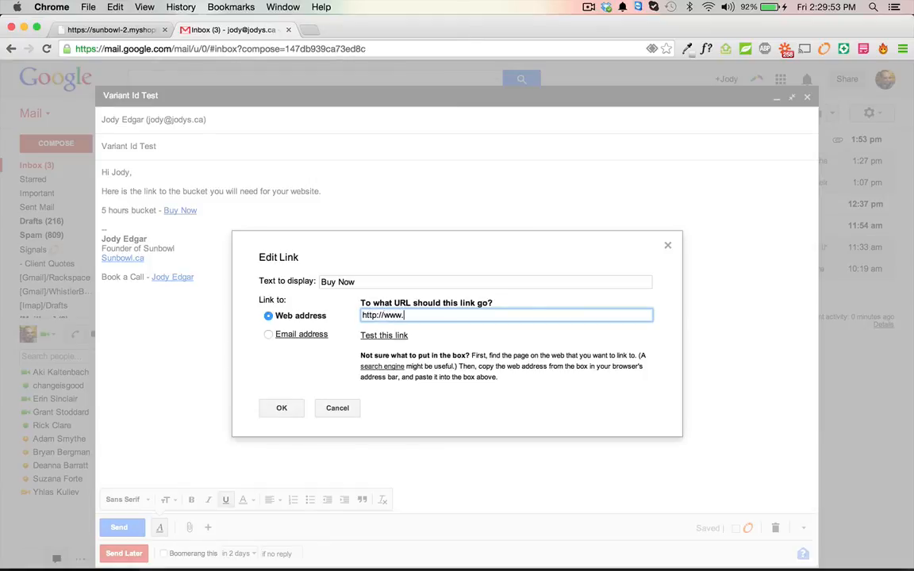
text(sunbowl.)
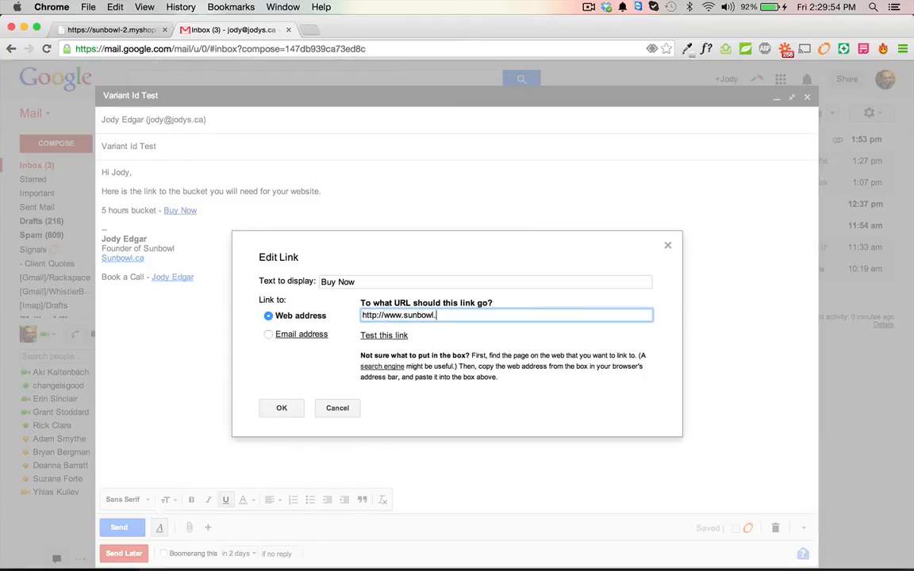
text(ca/cart/)
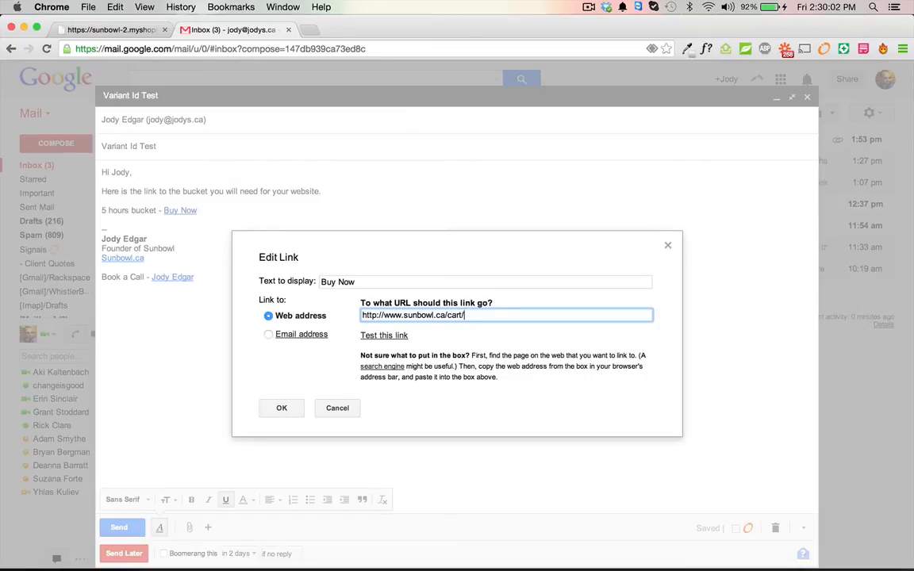
text(606725385)
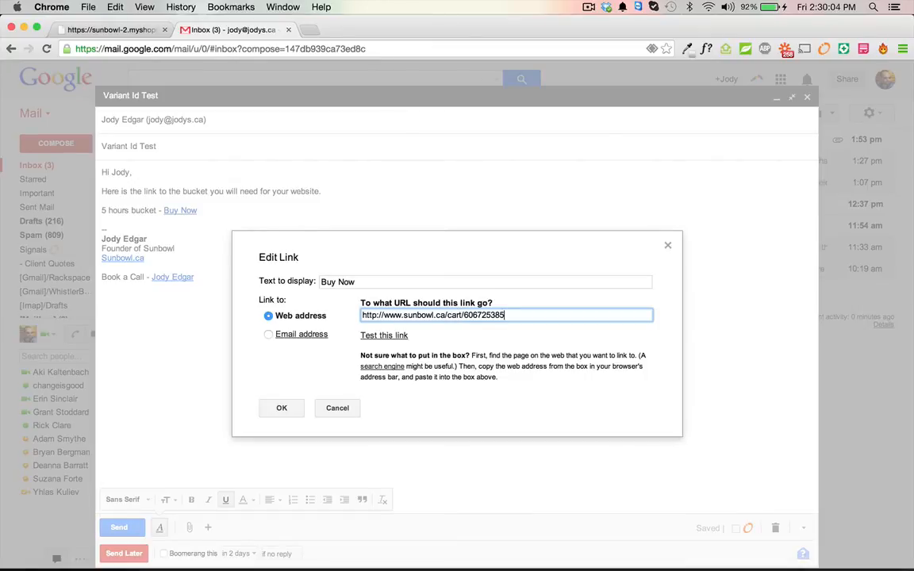
text(:1)
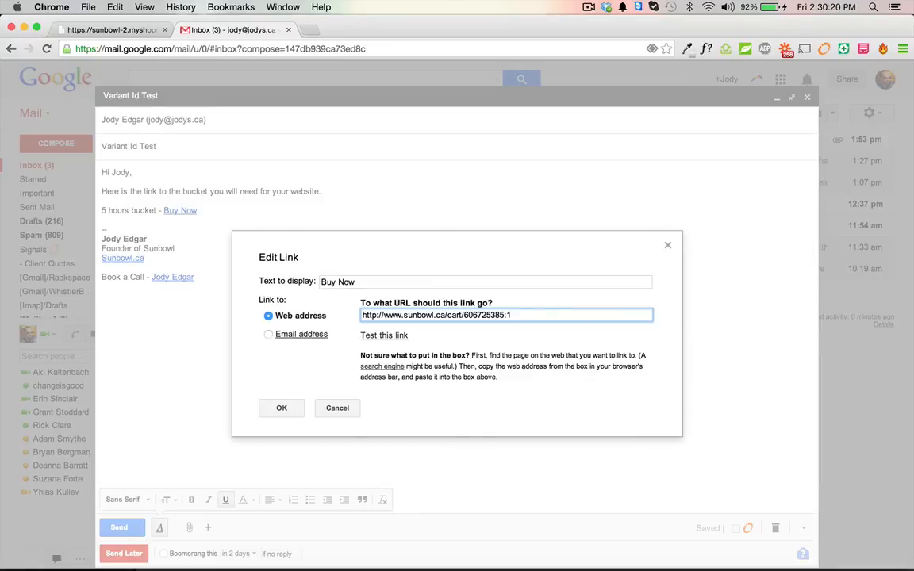
text(, 606725385)
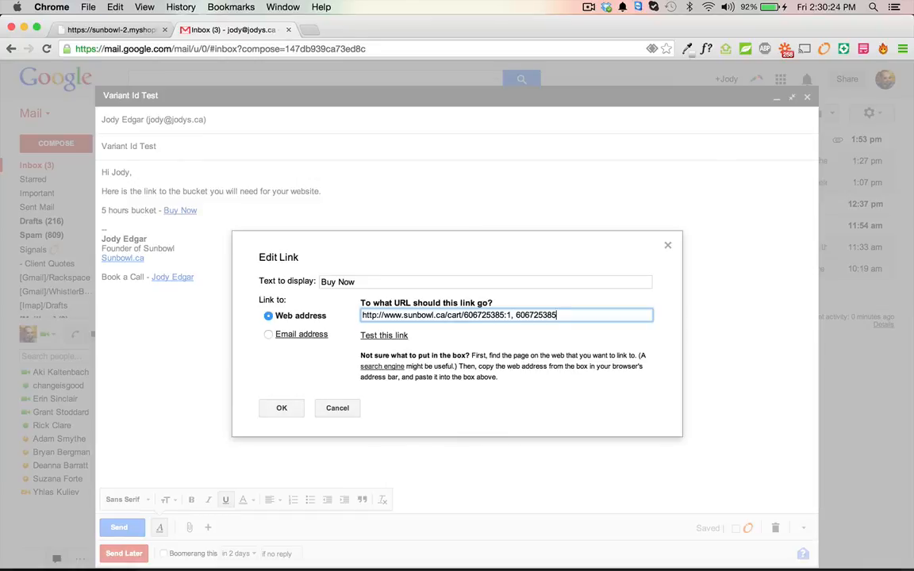
text(:1)
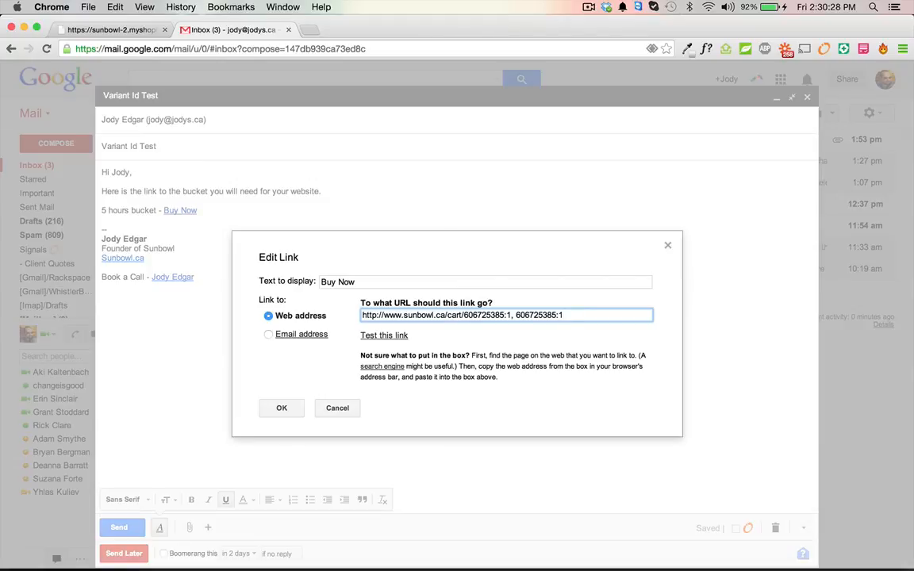
key(Backspace)
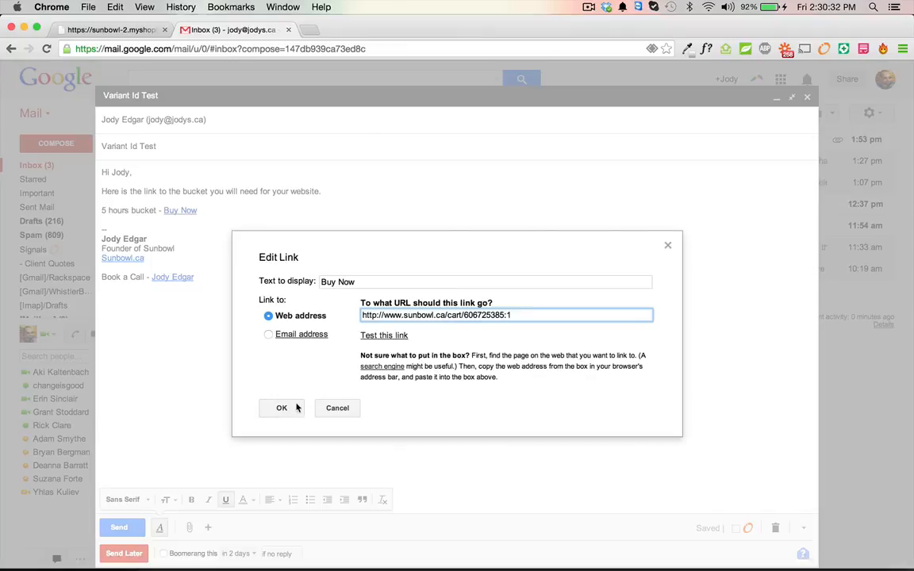
click(282, 408)
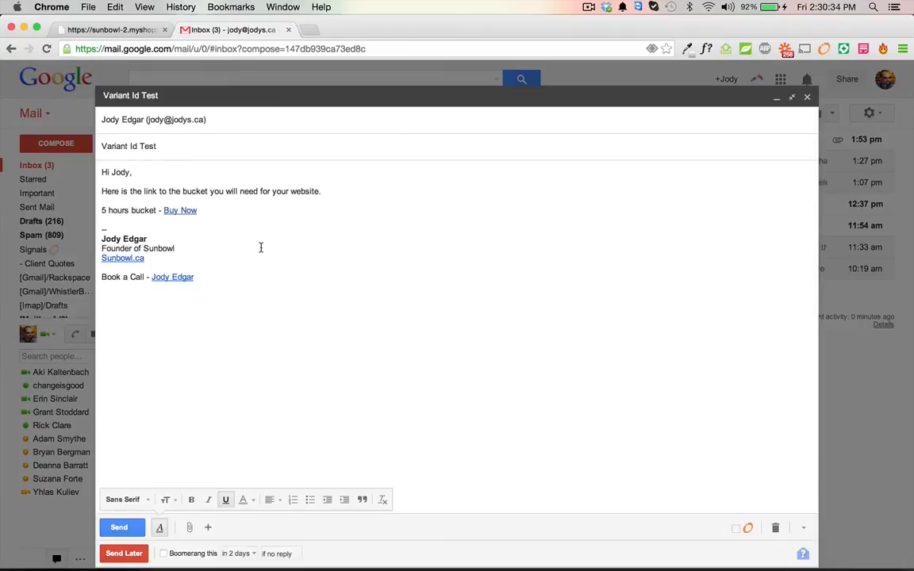
Add 'Thanks', send the email, then follow its Buy Now link to checkout.
text(Than)
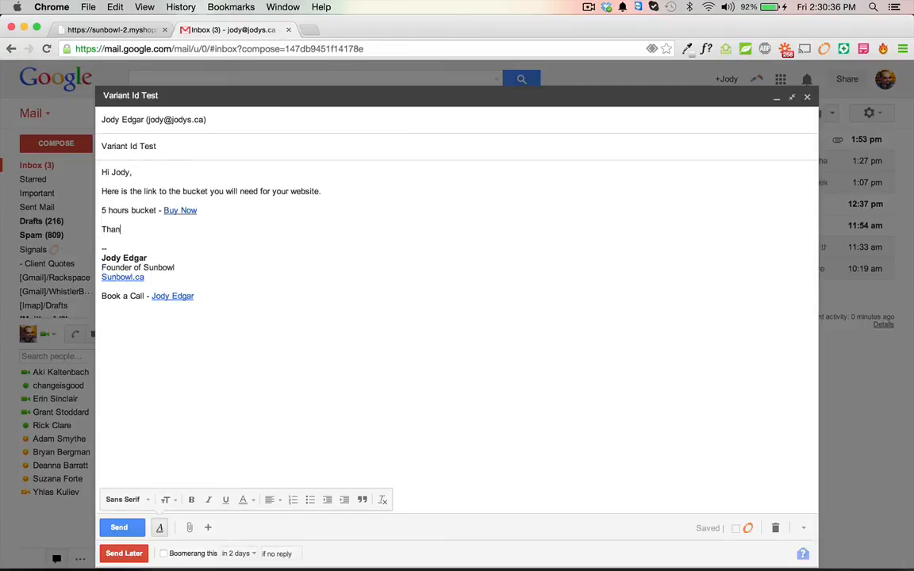
text(ks)
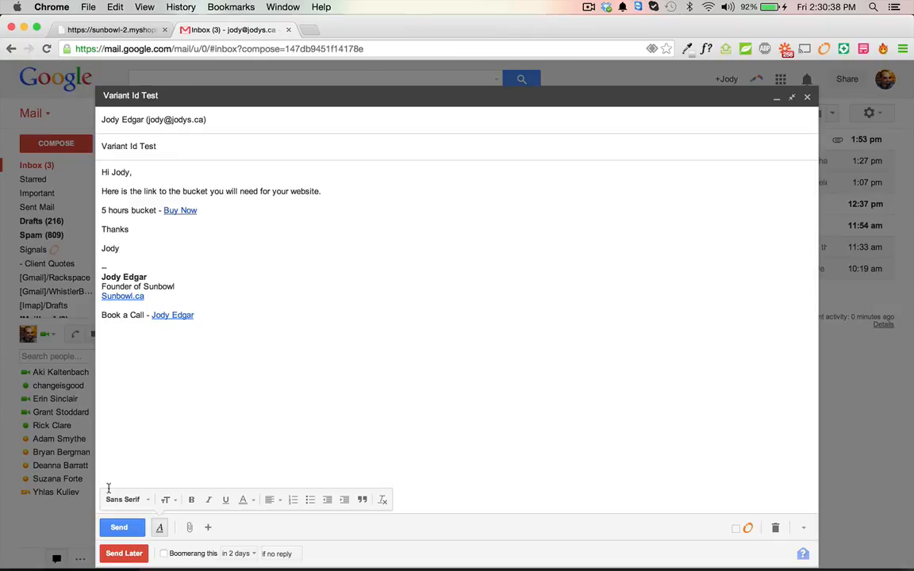
click(118, 527)
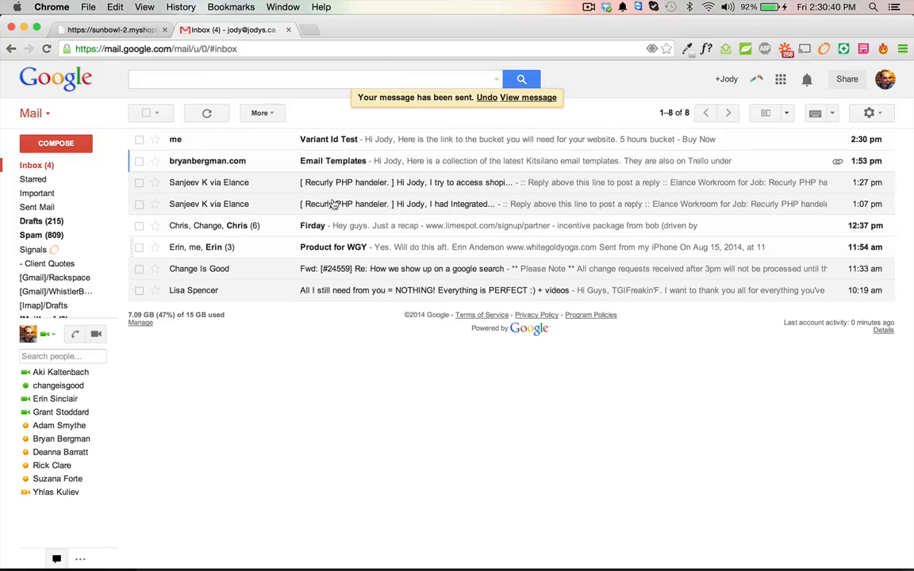
click(328, 139)
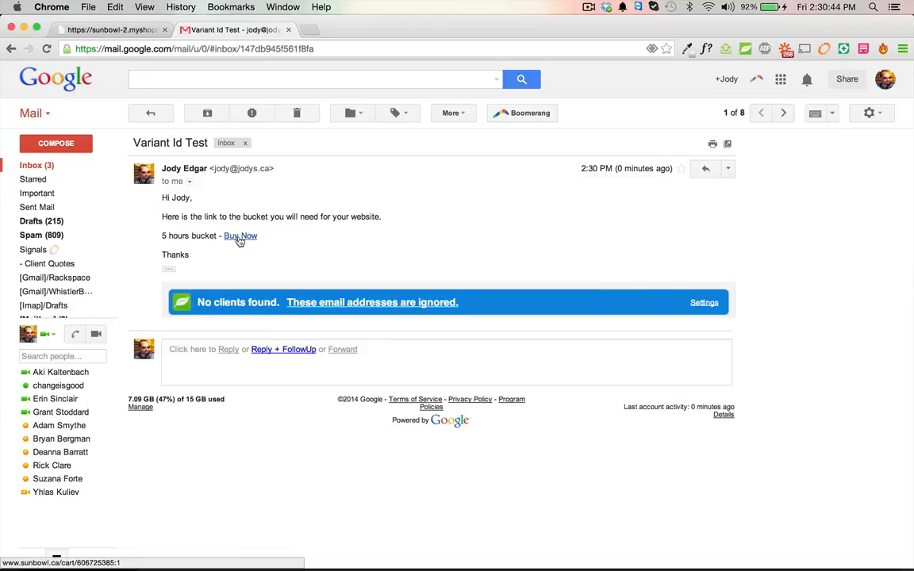
click(241, 236)
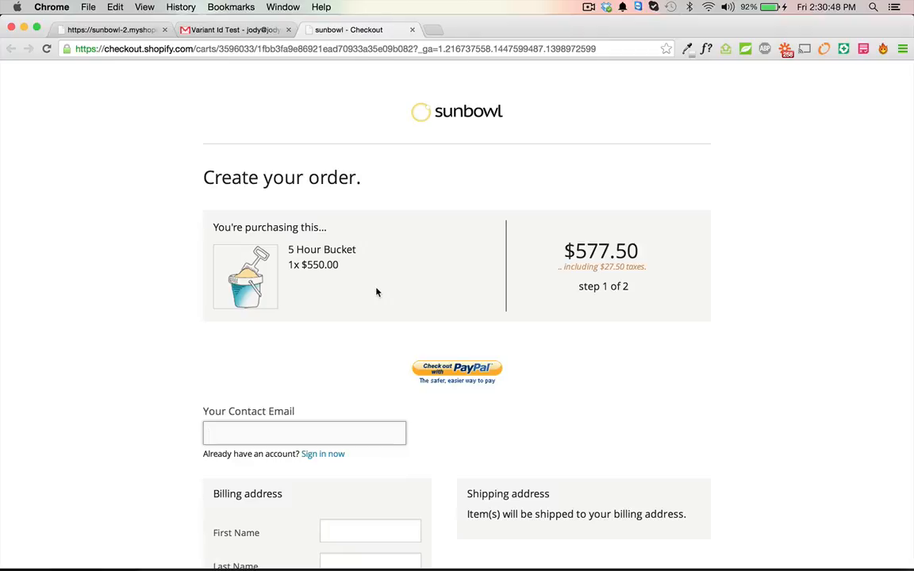